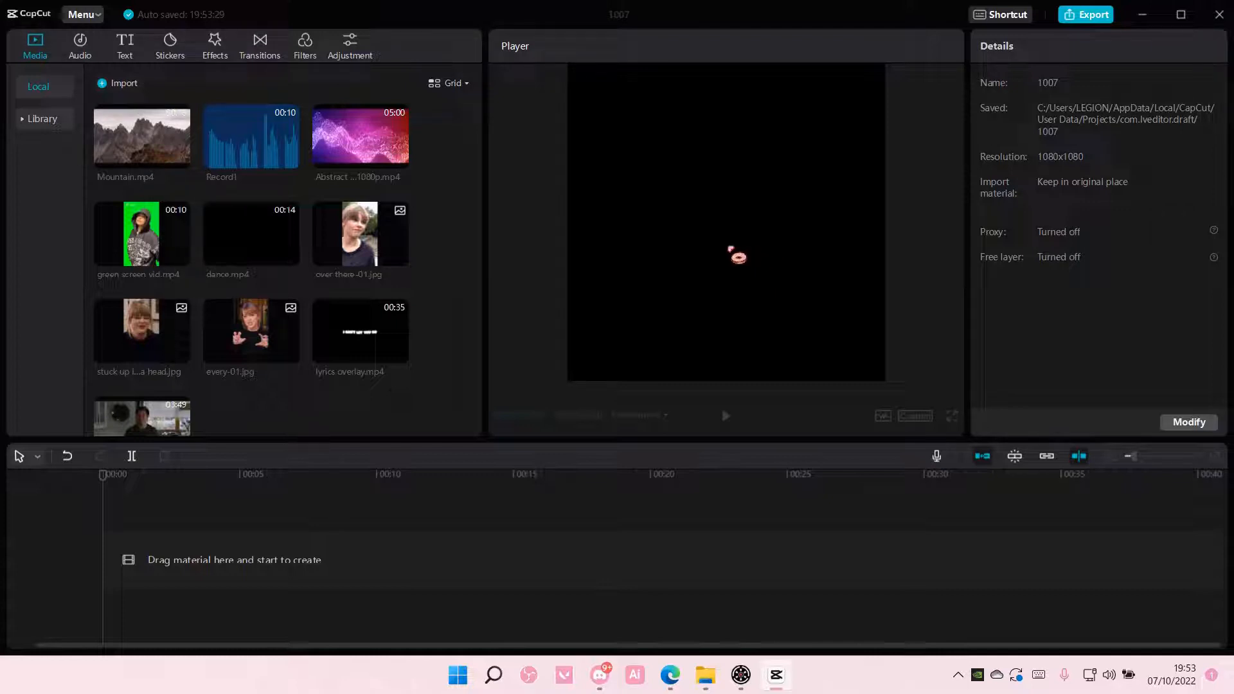
pyautogui.moveTo(180, 155)
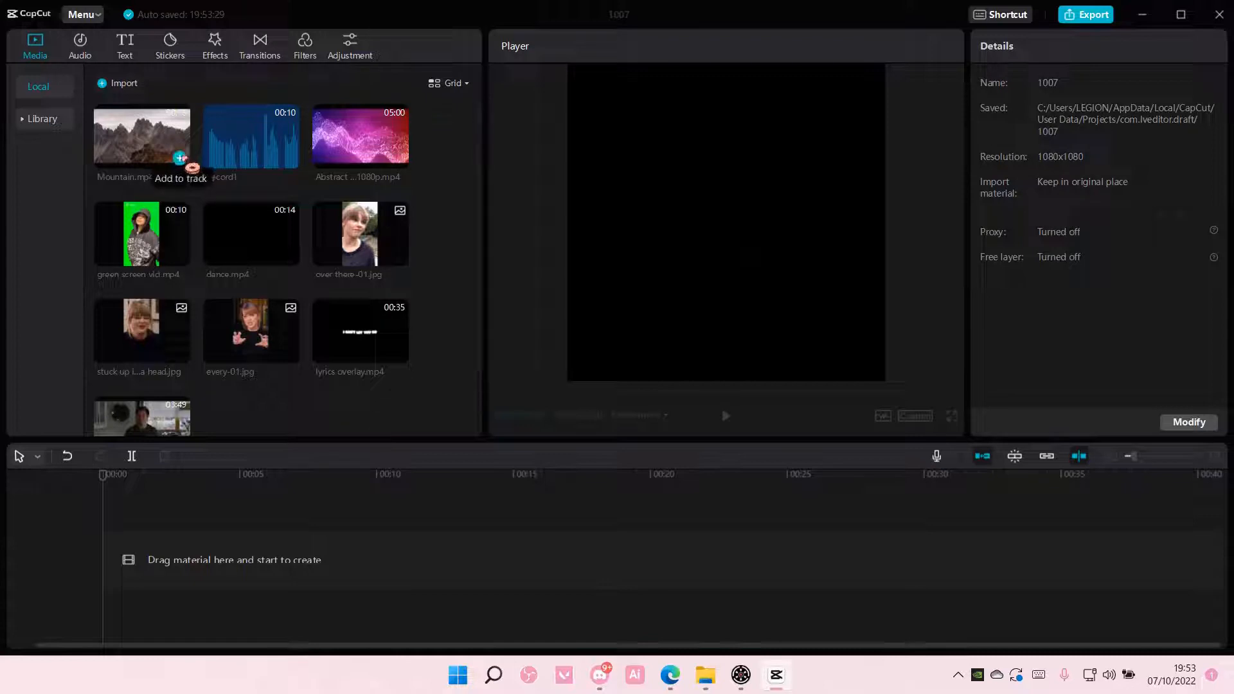
# - Add Mountain.mp4 from the Media panel to the timeline
pyautogui.click(179, 162)
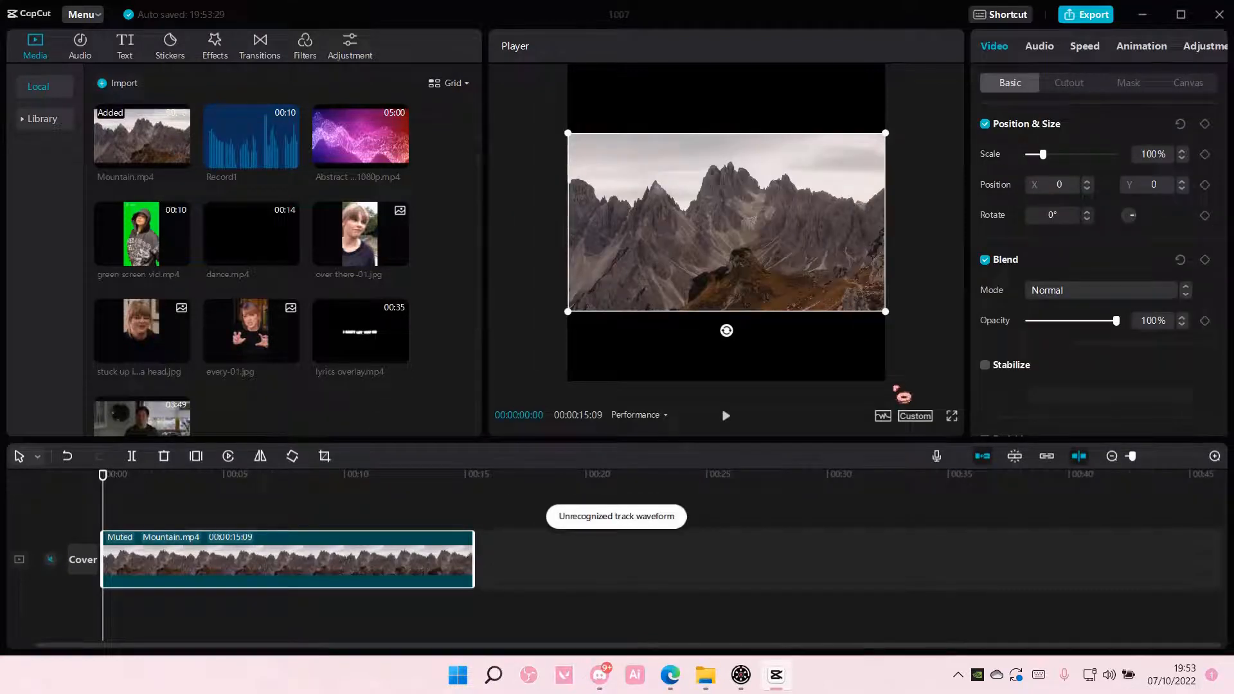
# - Set the project aspect ratio to 16:9 from the player's ratio list
pyautogui.click(914, 416)
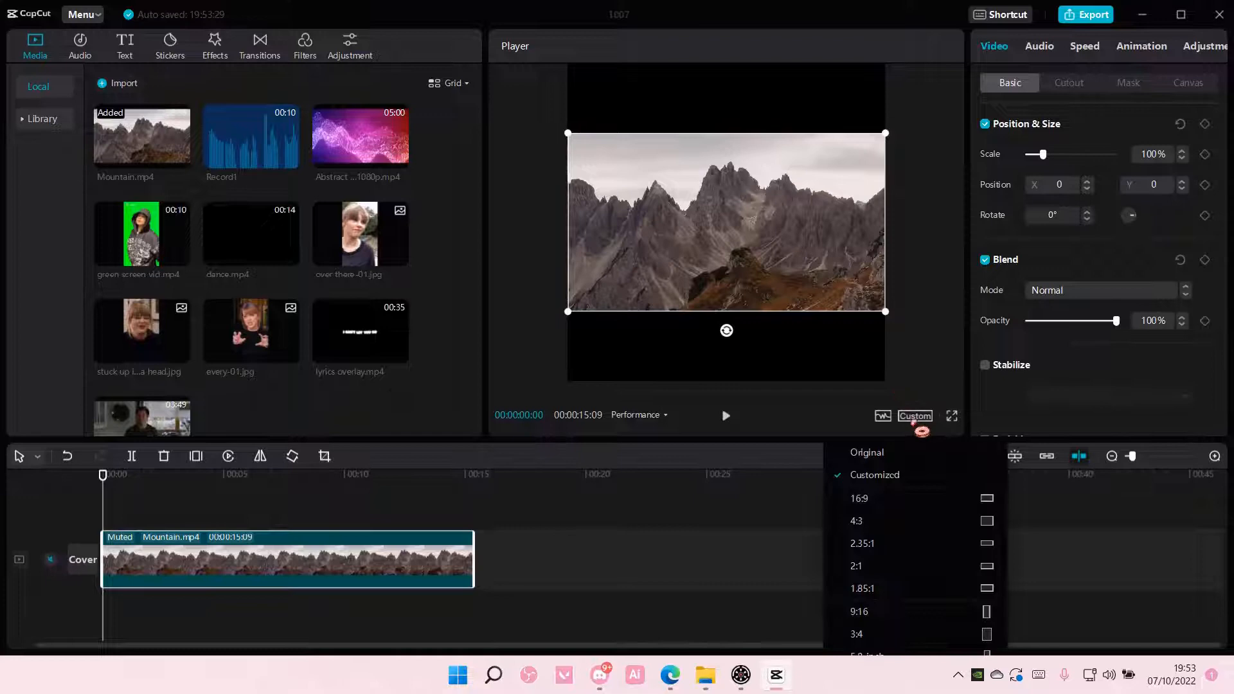
pyautogui.click(859, 497)
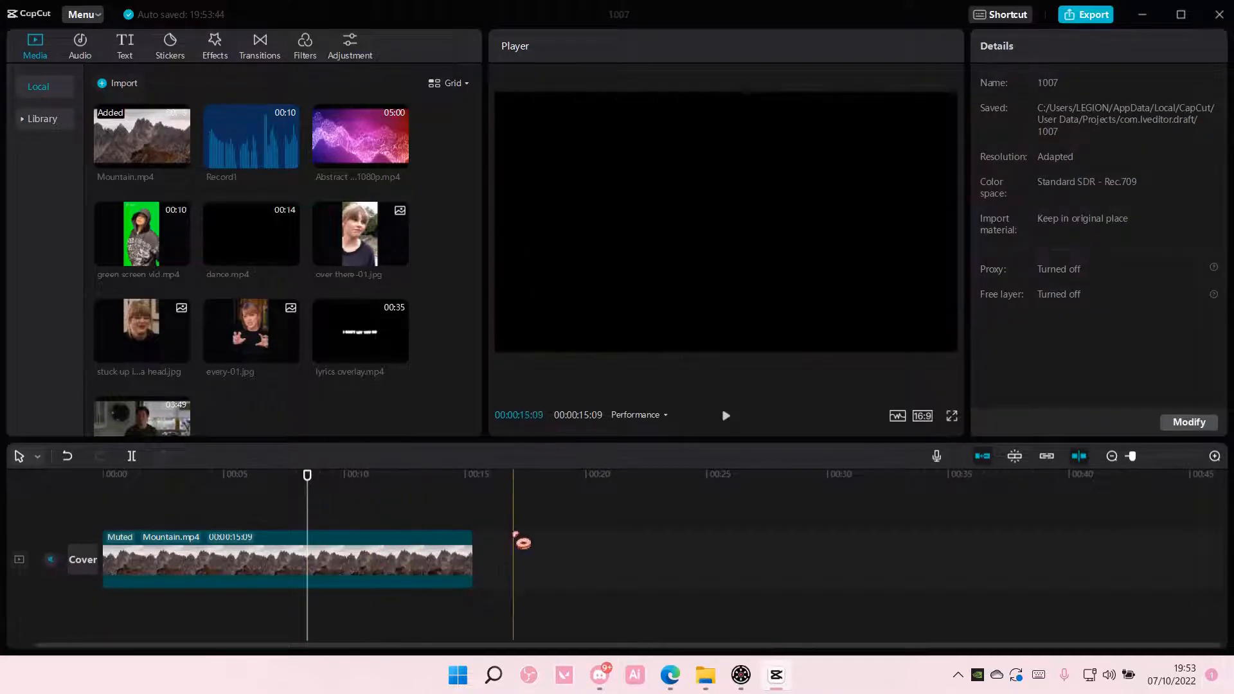
pyautogui.click(283, 561)
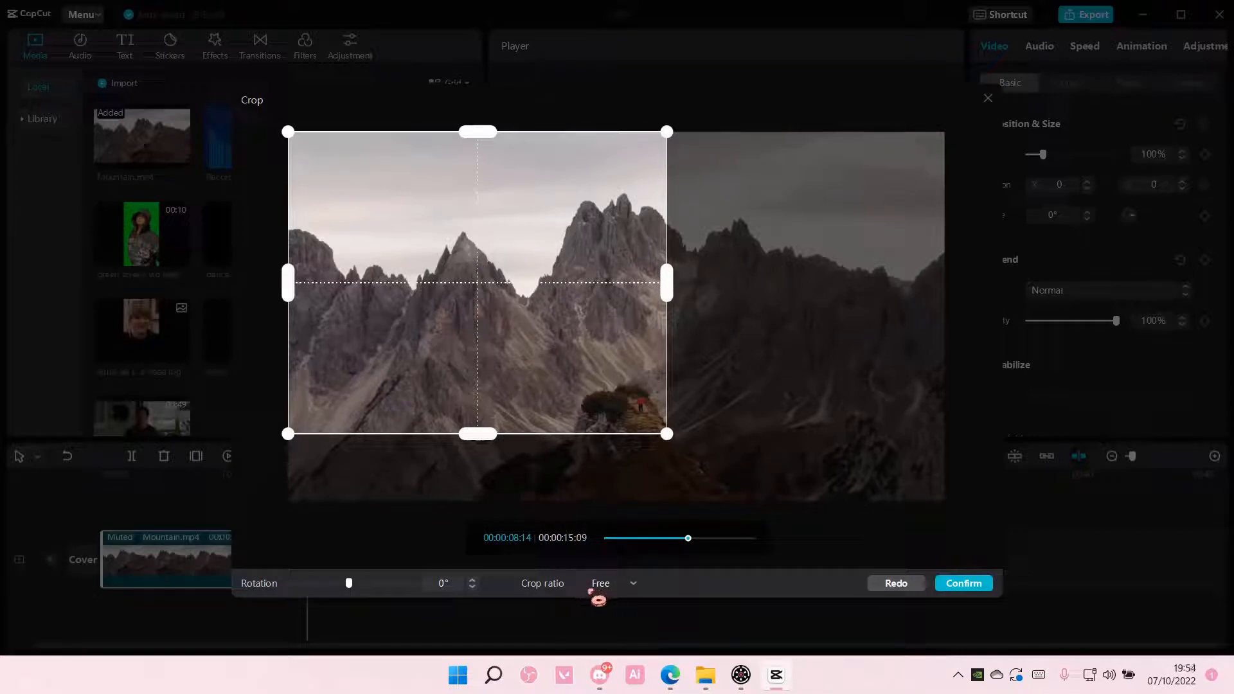
# - Set the Mountain.mp4 crop ratio to 16:9 and confirm the crop
pyautogui.click(615, 583)
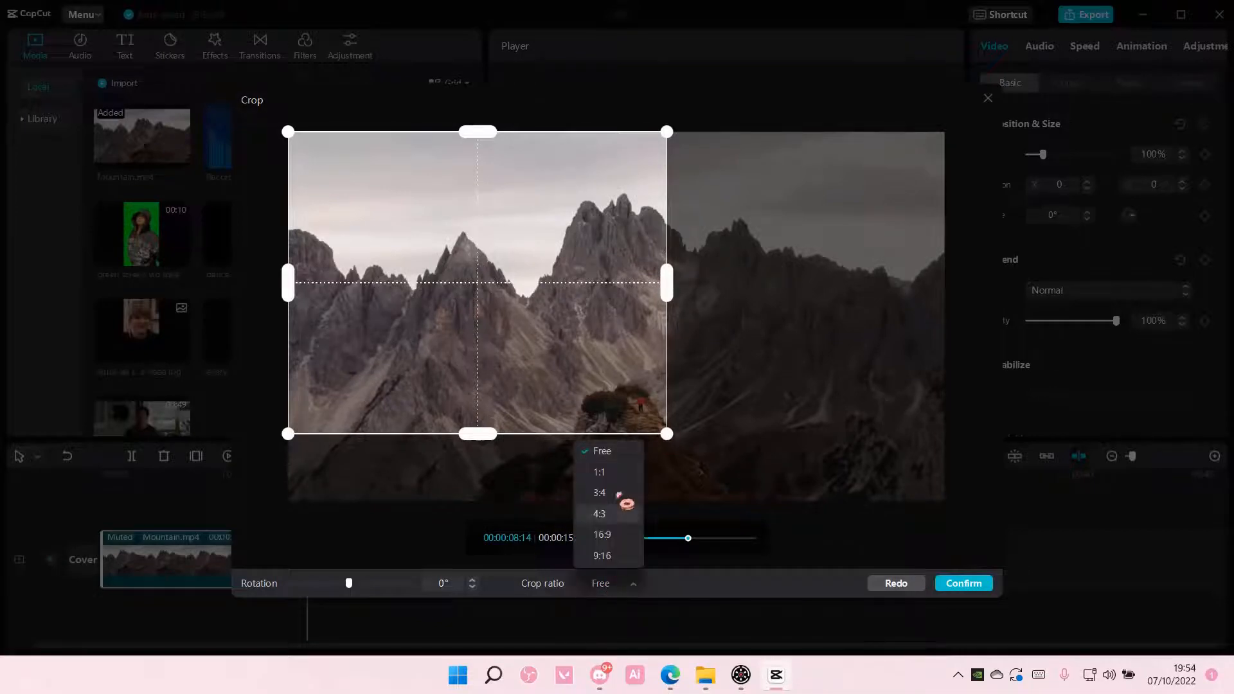
pyautogui.click(602, 535)
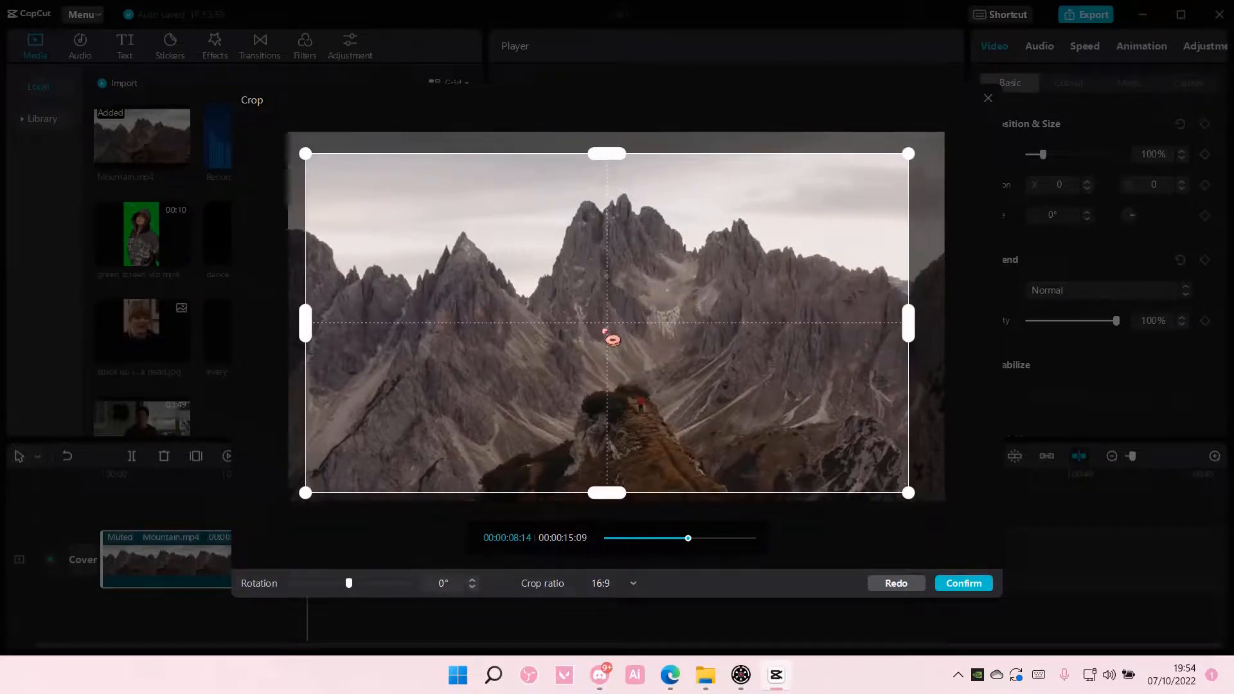
pyautogui.click(964, 583)
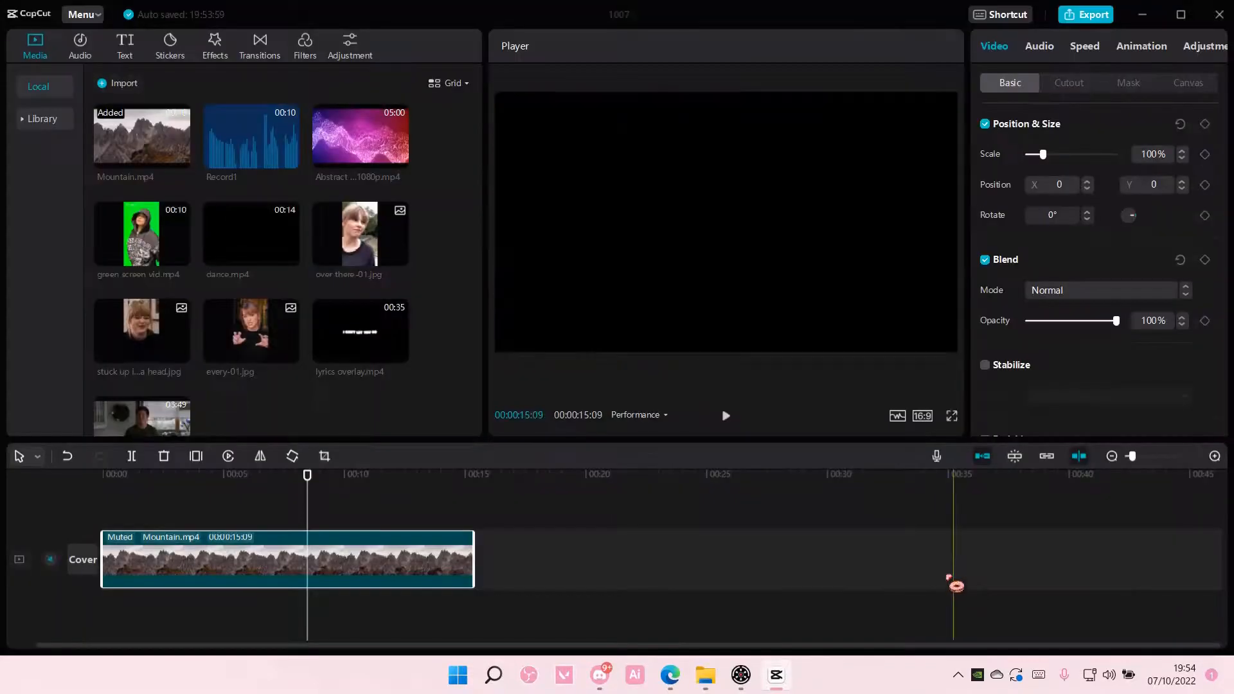